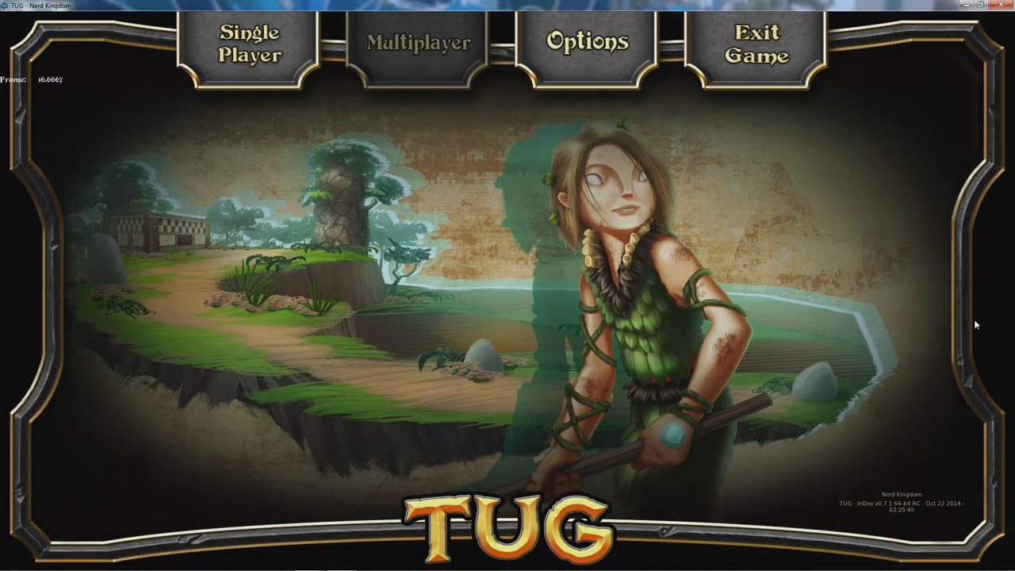
mouse_move(904, 489)
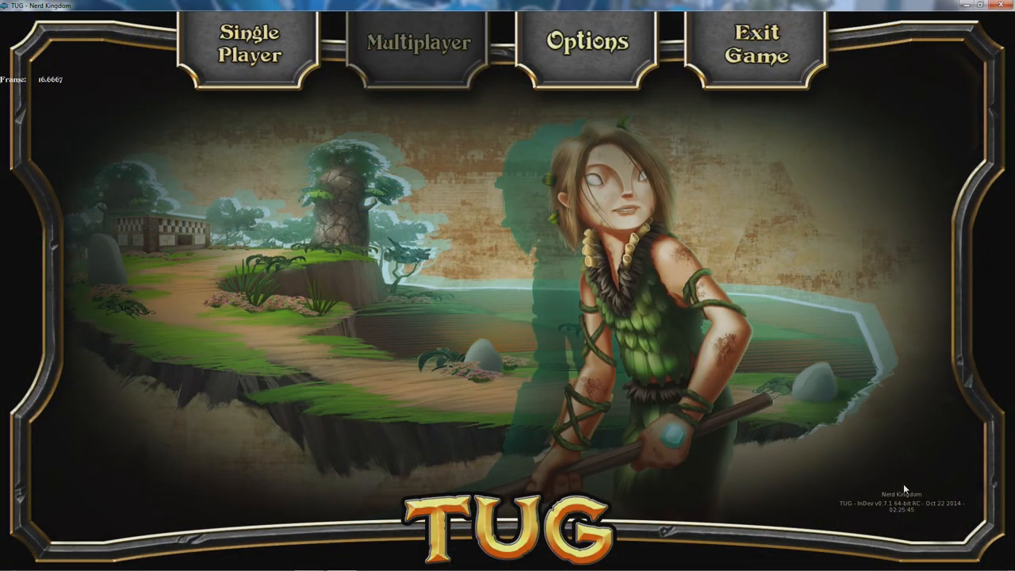
mouse_move(888, 514)
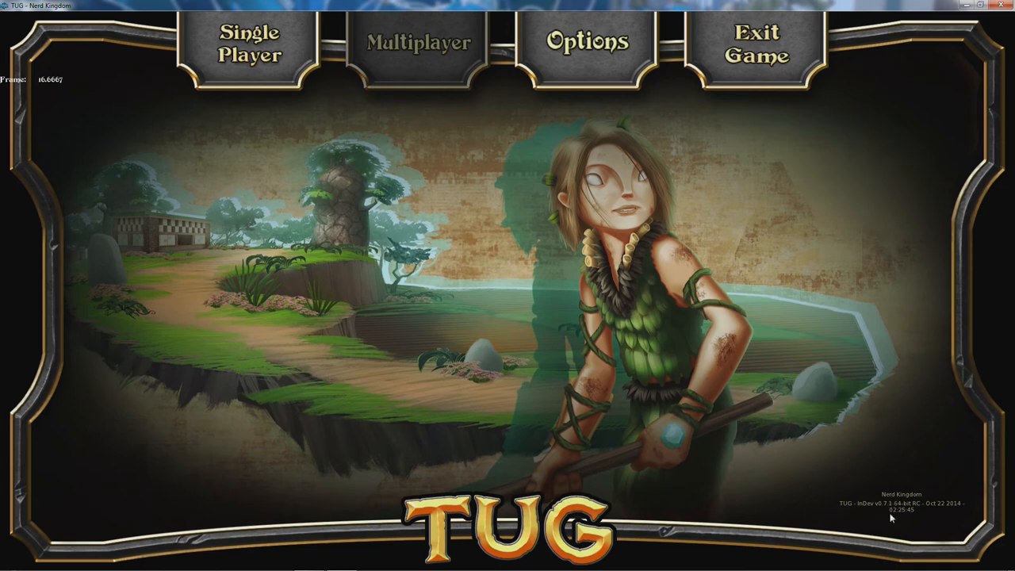
mouse_move(905, 517)
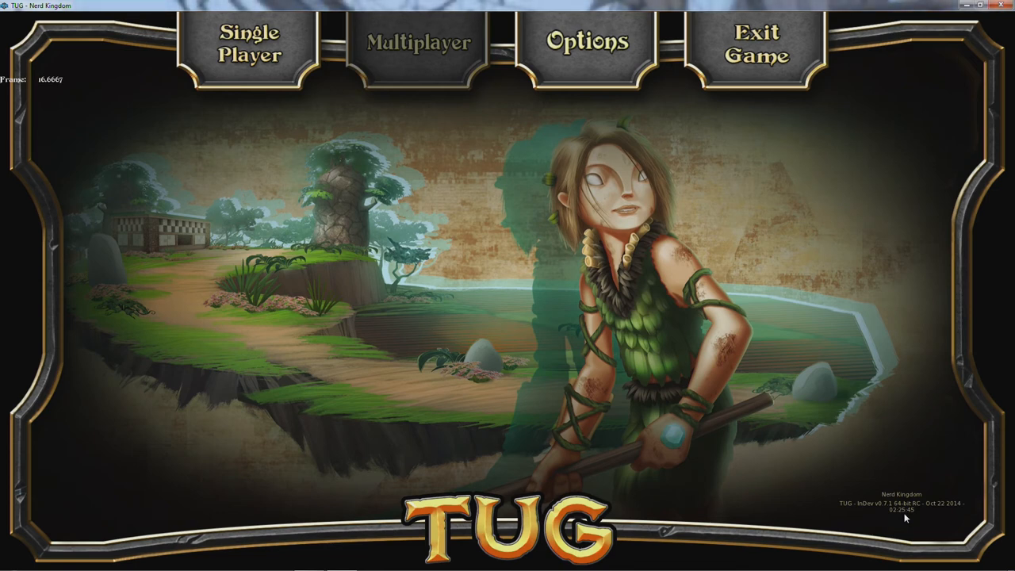
mouse_move(891, 501)
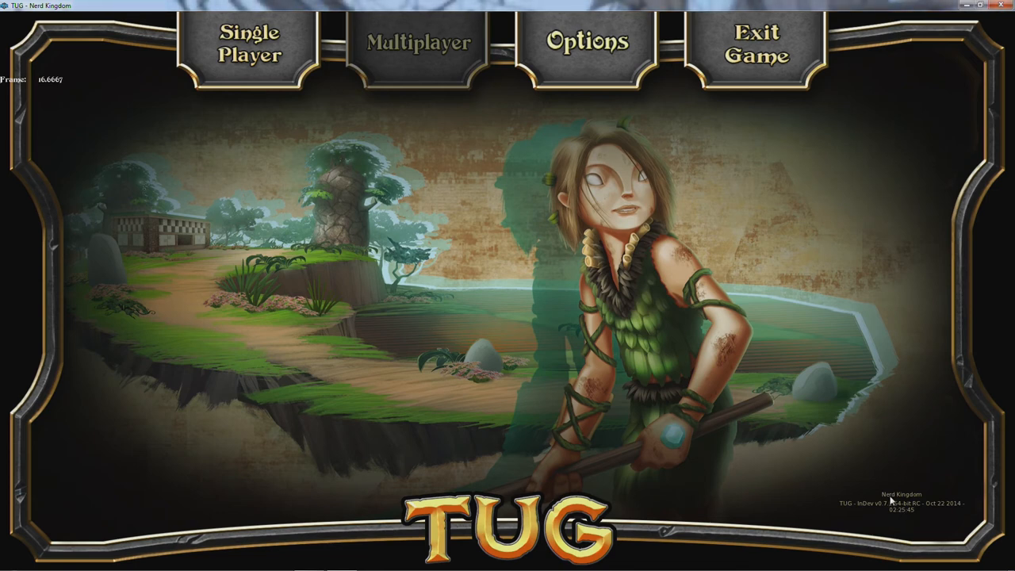
mouse_move(604, 326)
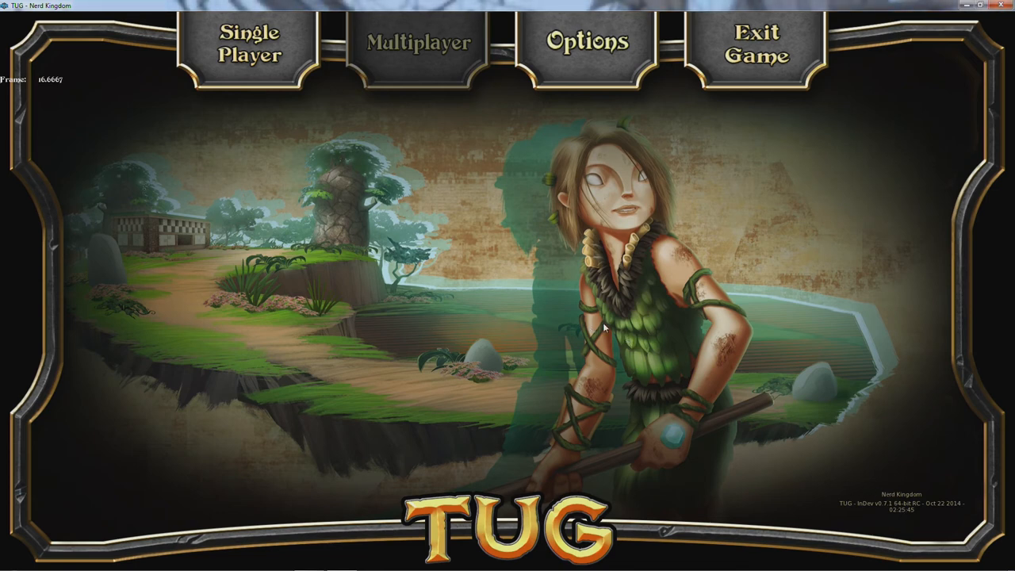
mouse_move(529, 311)
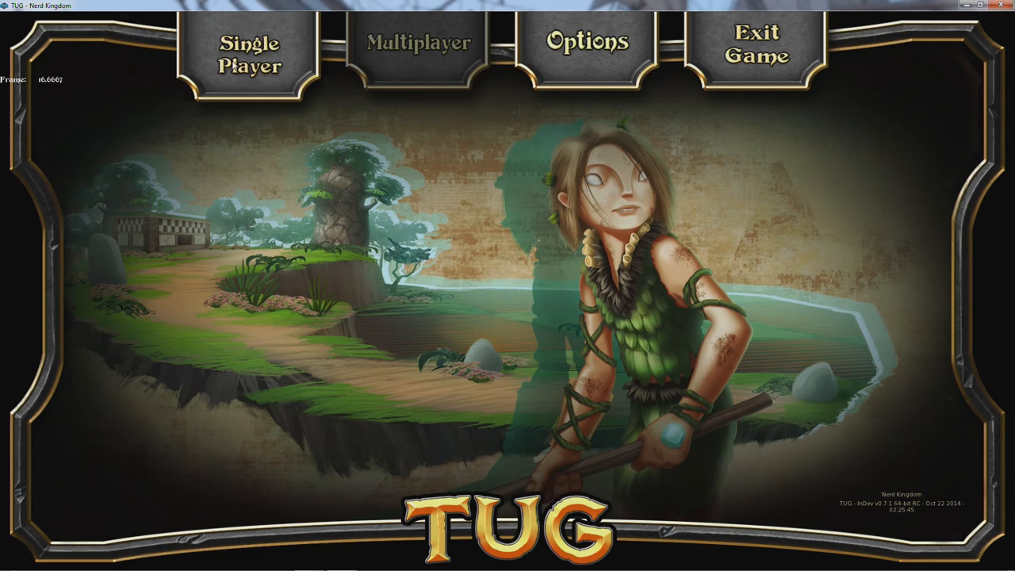
Set up a new single-player world named "Bekan's Dream", keeping Survival mode.
click(249, 51)
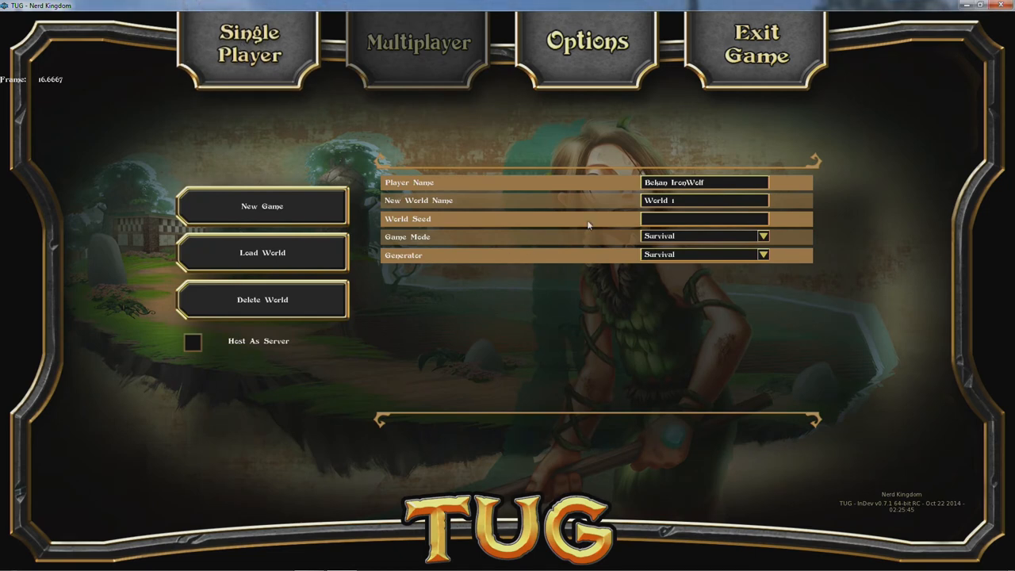
click(704, 200)
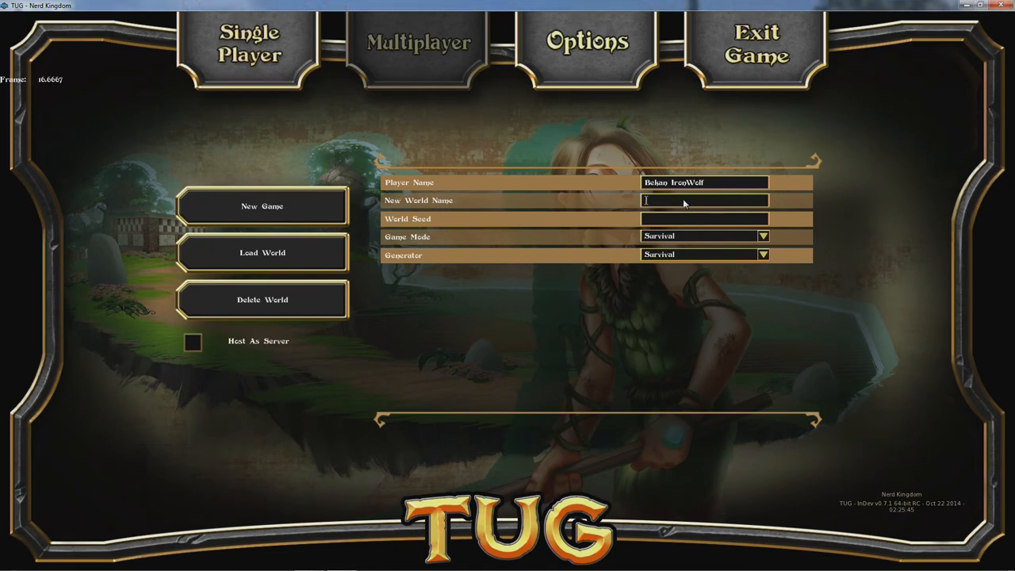
text(Bekan)
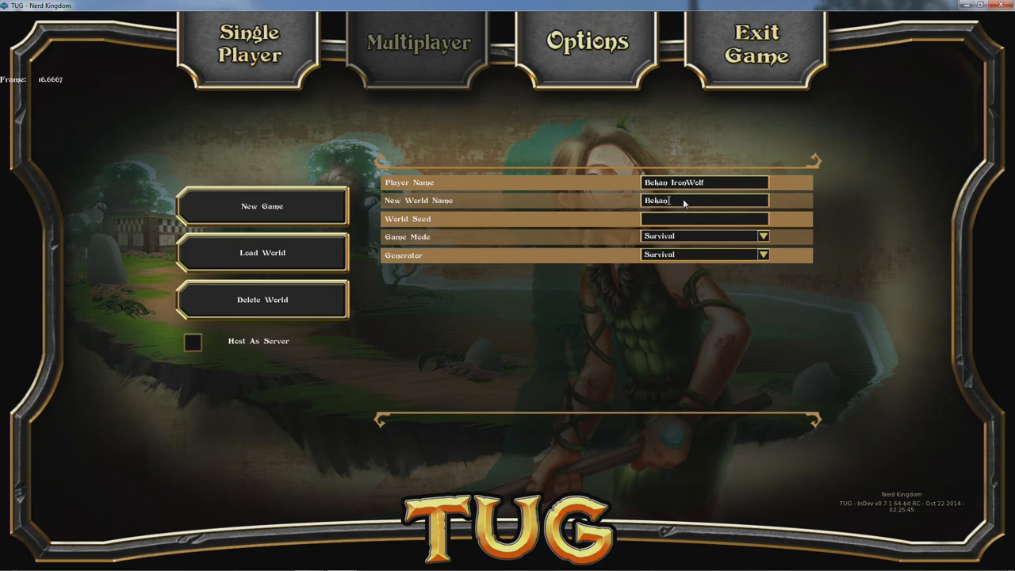
text('s Dream)
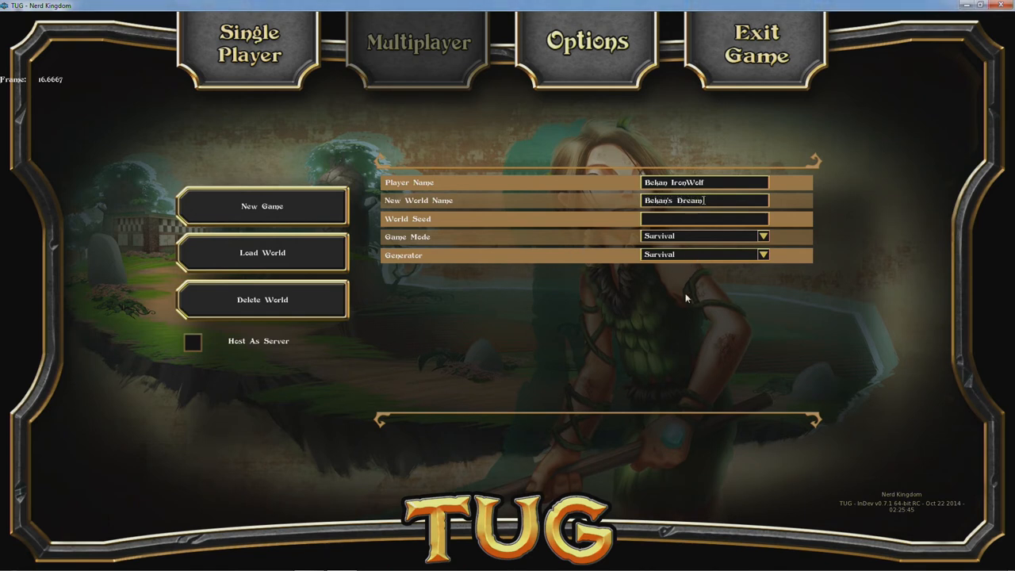
mouse_move(717, 204)
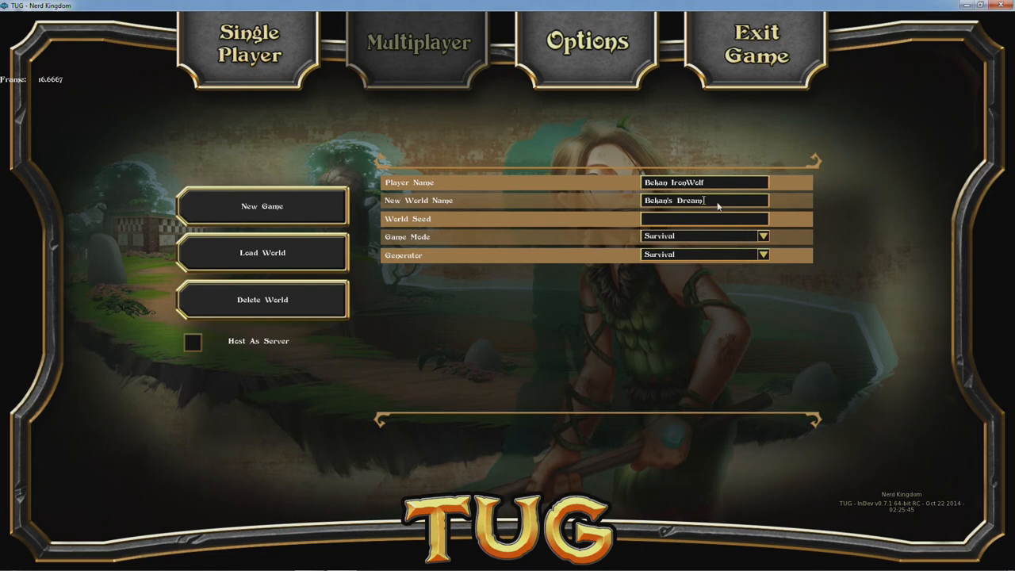
mouse_move(499, 360)
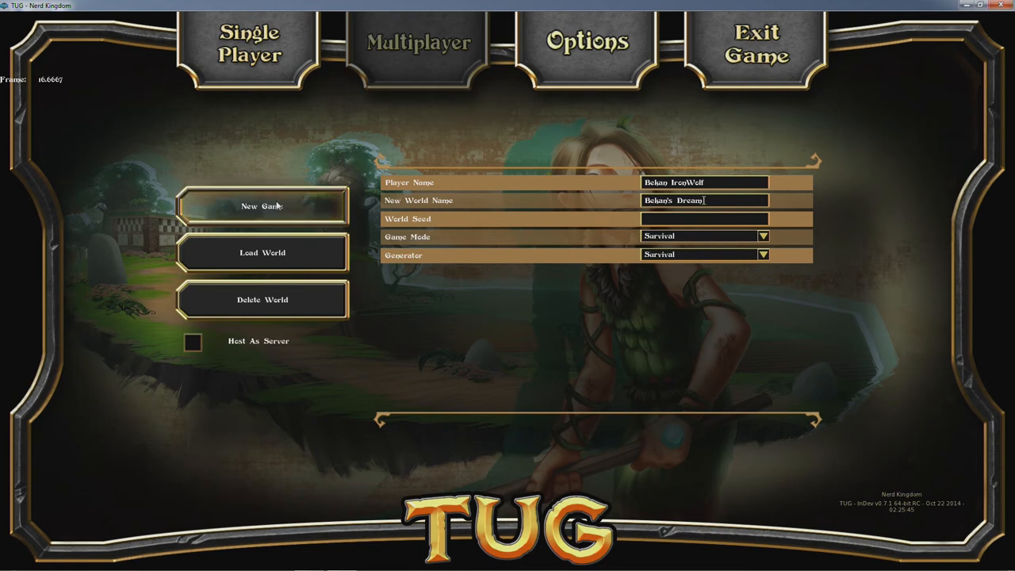
Launch the Survival world via New Game and drag Master Volume down to 70.
click(262, 206)
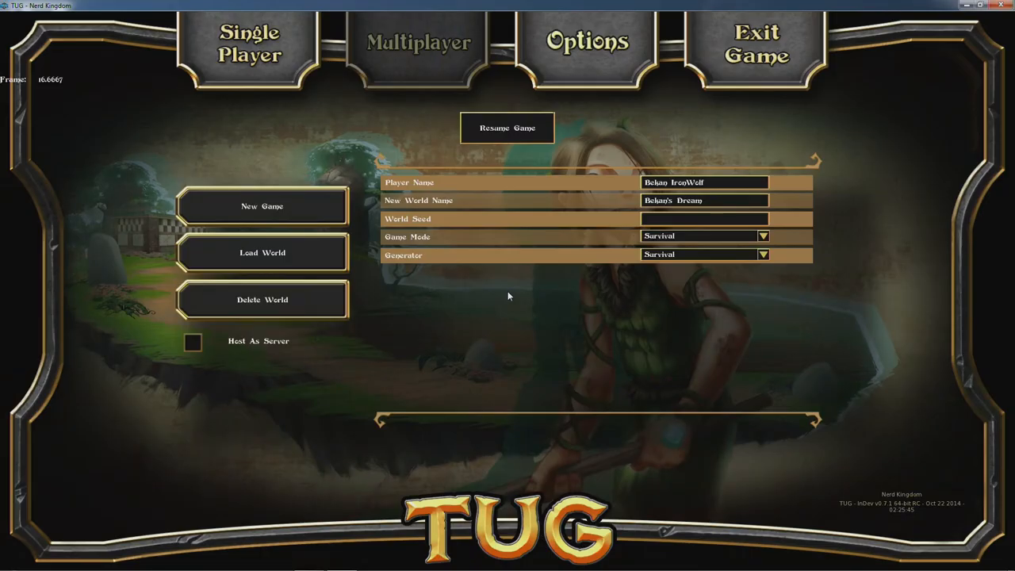
click(587, 42)
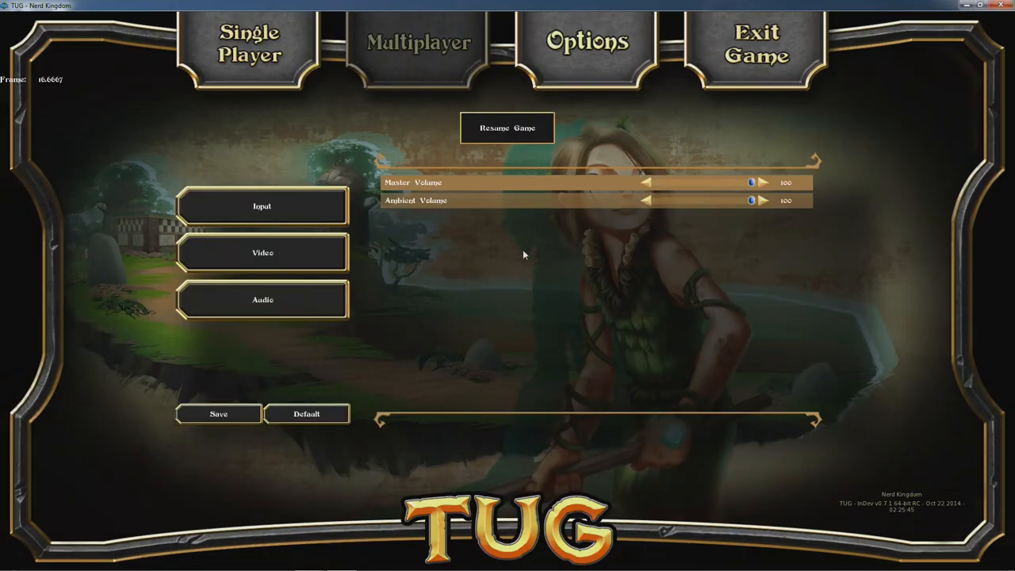
drag(752, 183, 750, 183)
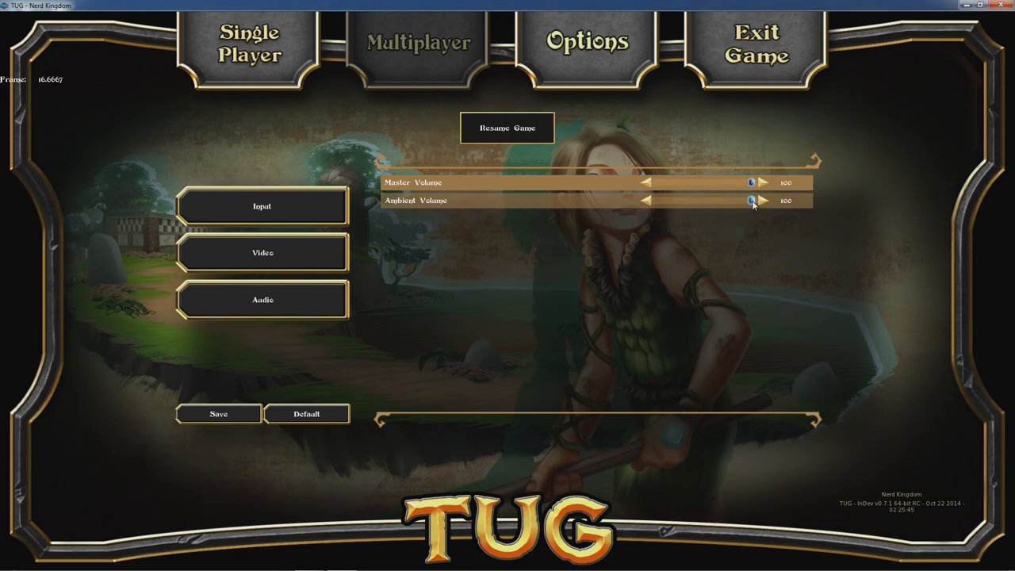
drag(749, 182, 728, 183)
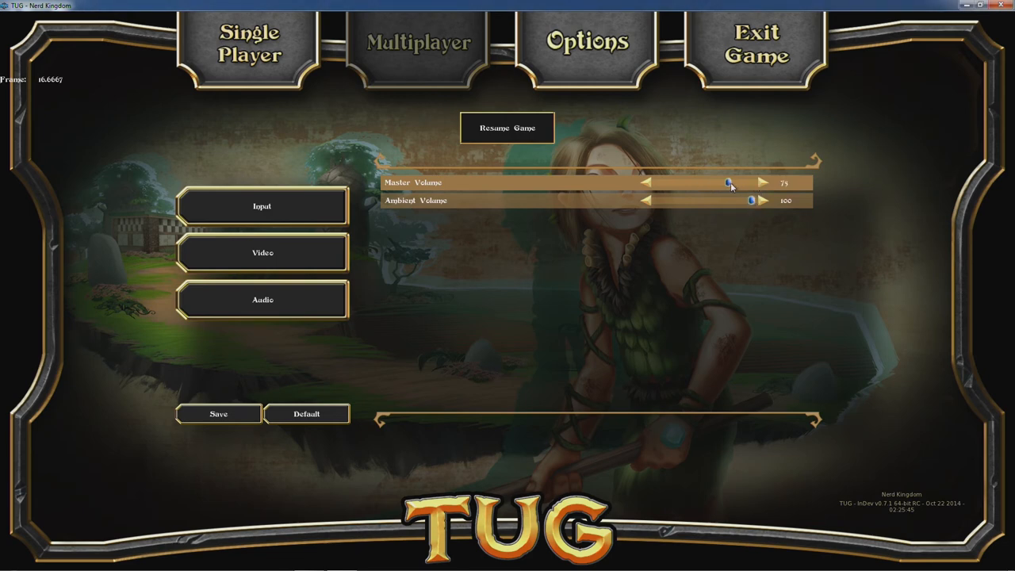
drag(728, 182, 722, 182)
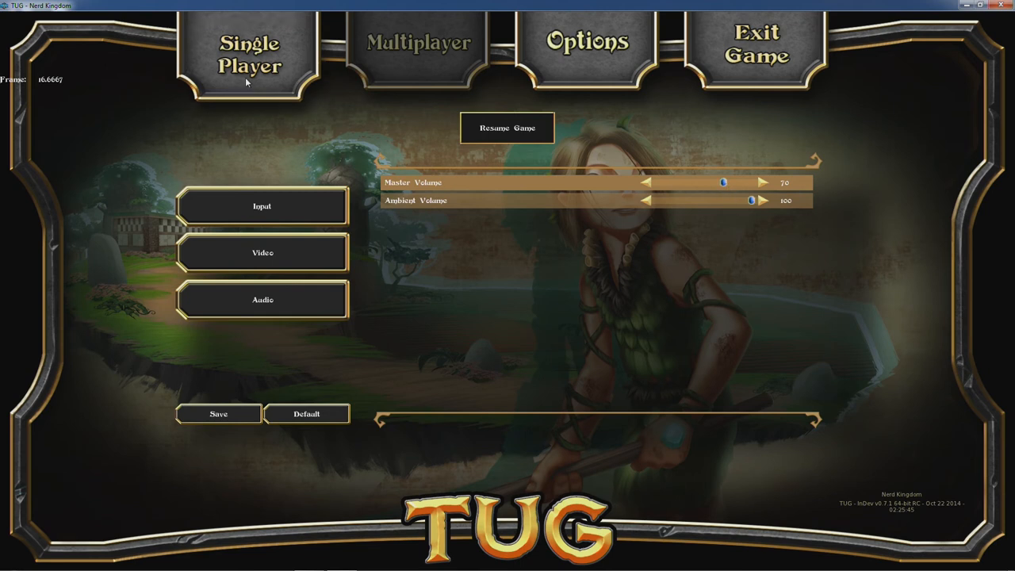
click(507, 127)
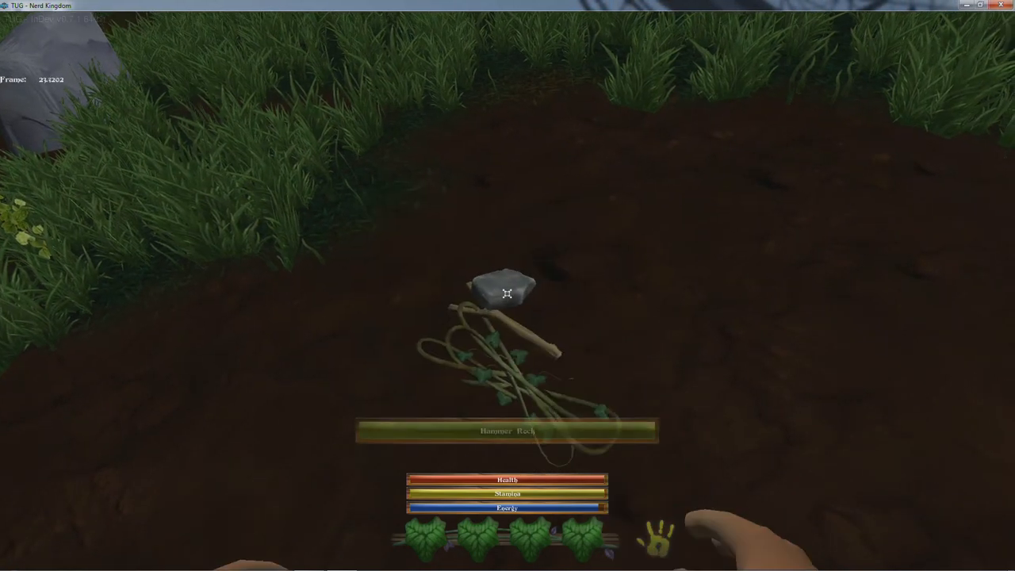
Pick up the Hammer Rock and strike the Large Rock twice to gather stone.
click(507, 431)
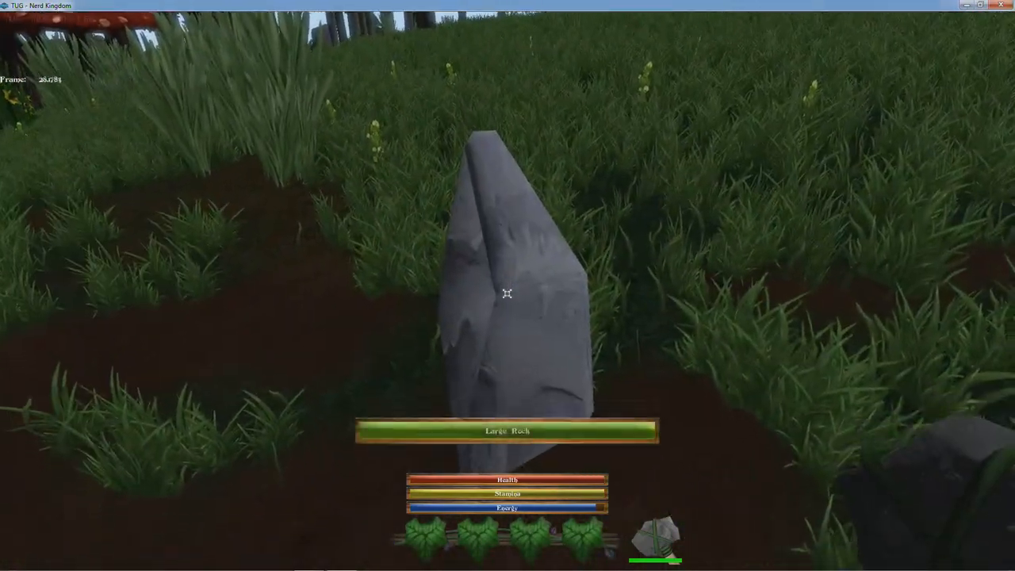
click(508, 294)
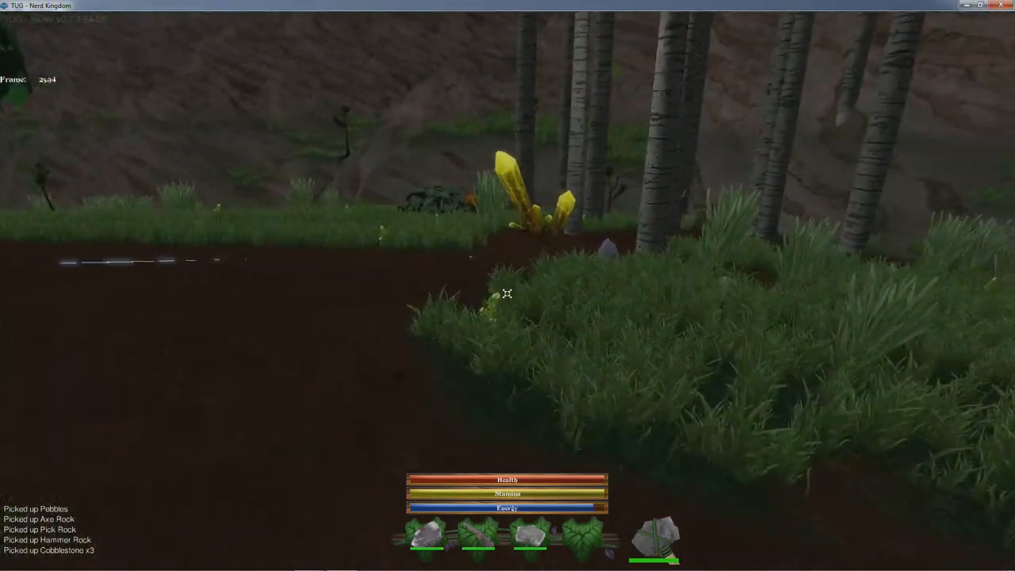
mouse_move(507, 293)
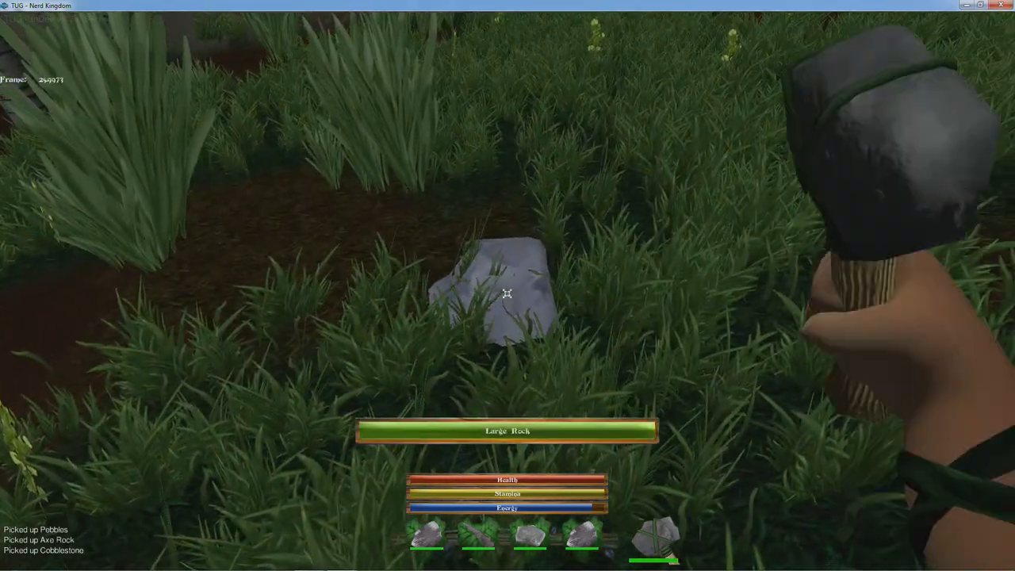
click(508, 293)
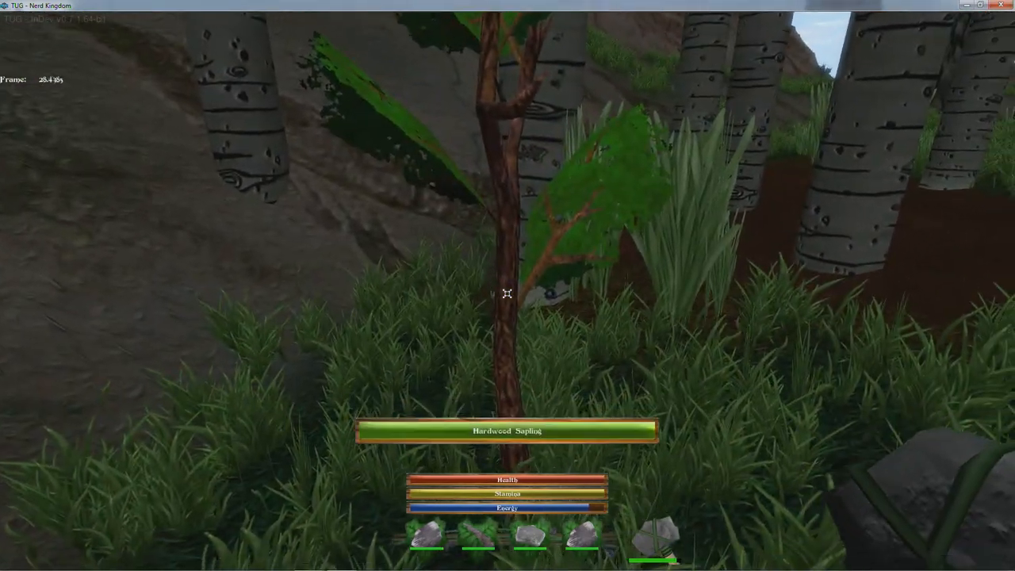
mouse_move(508, 294)
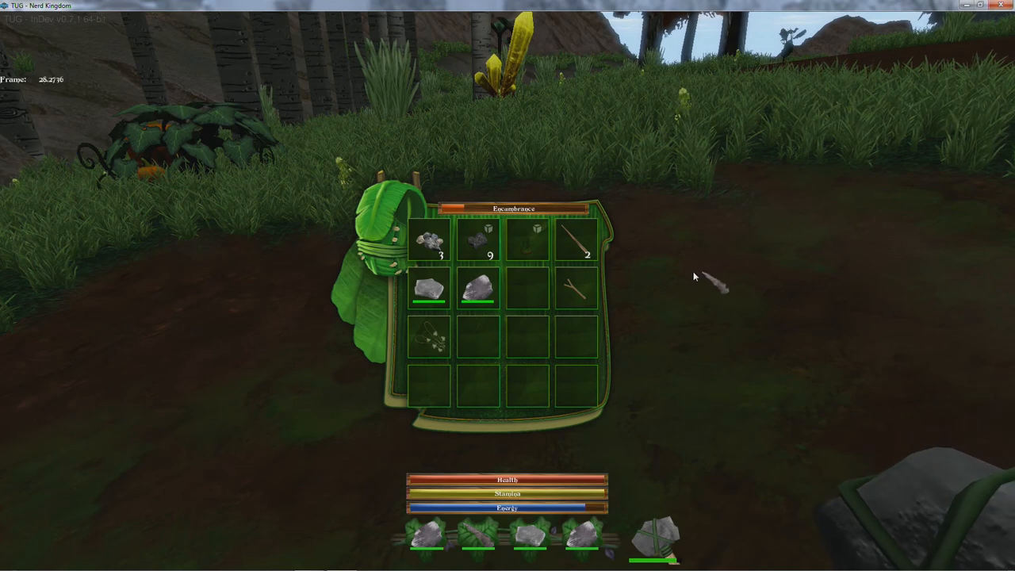
mouse_move(528, 289)
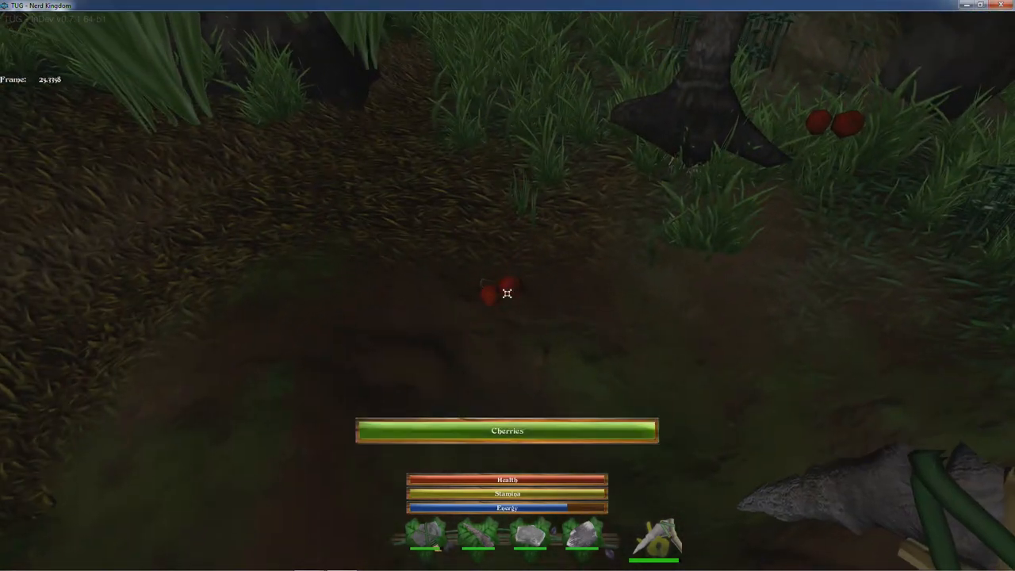
Pick up the cherries, check the inventory, and take the Flat Rock.
click(507, 294)
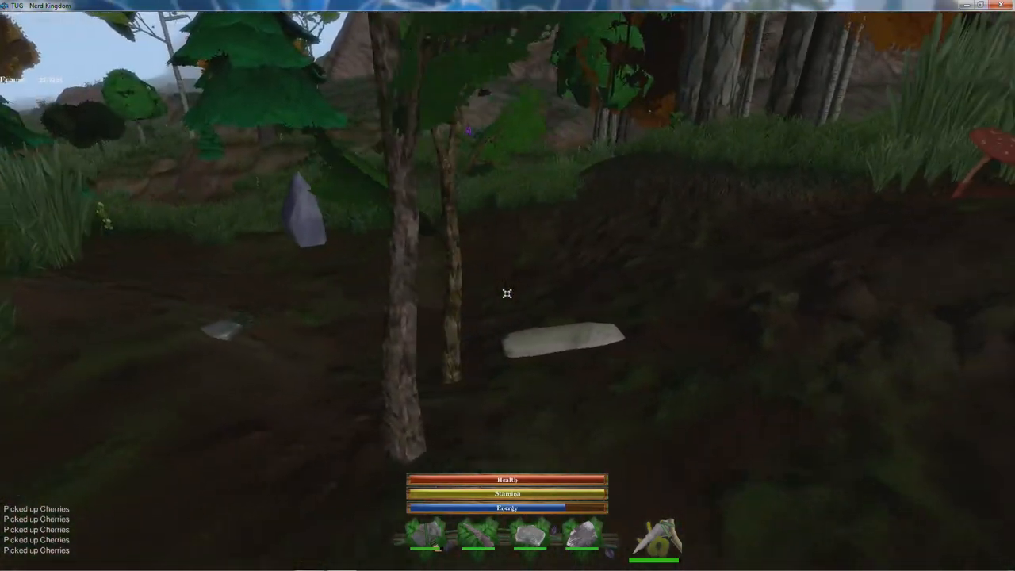
key(i)
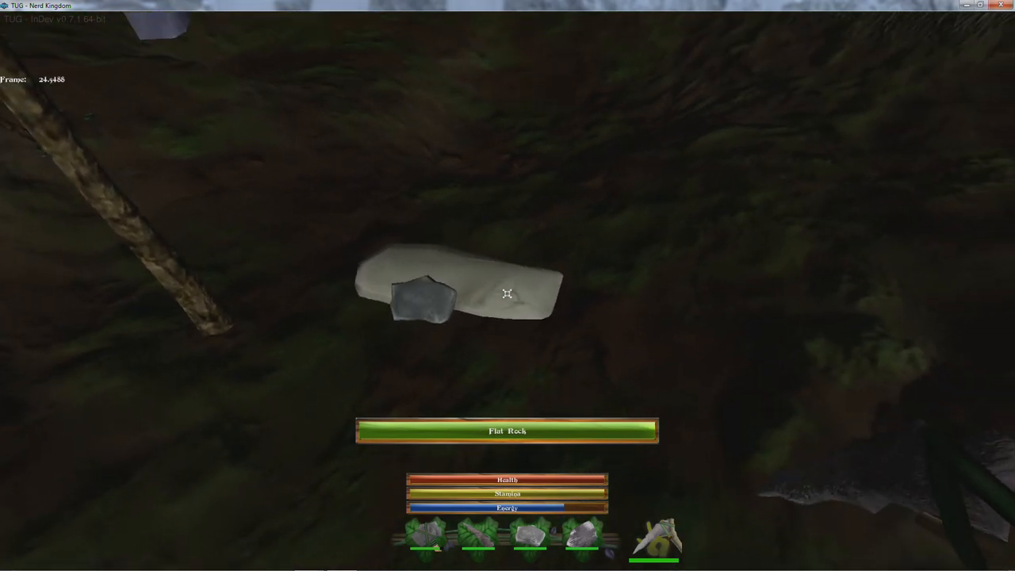
click(508, 293)
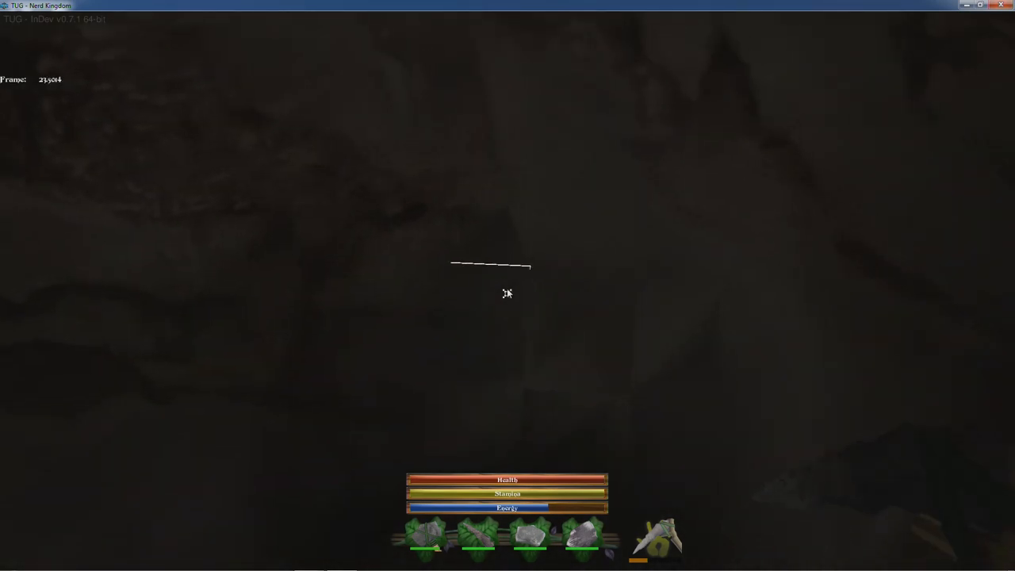
Pause the game and lower the Ambient Volume slider in the audio options.
key(Escape)
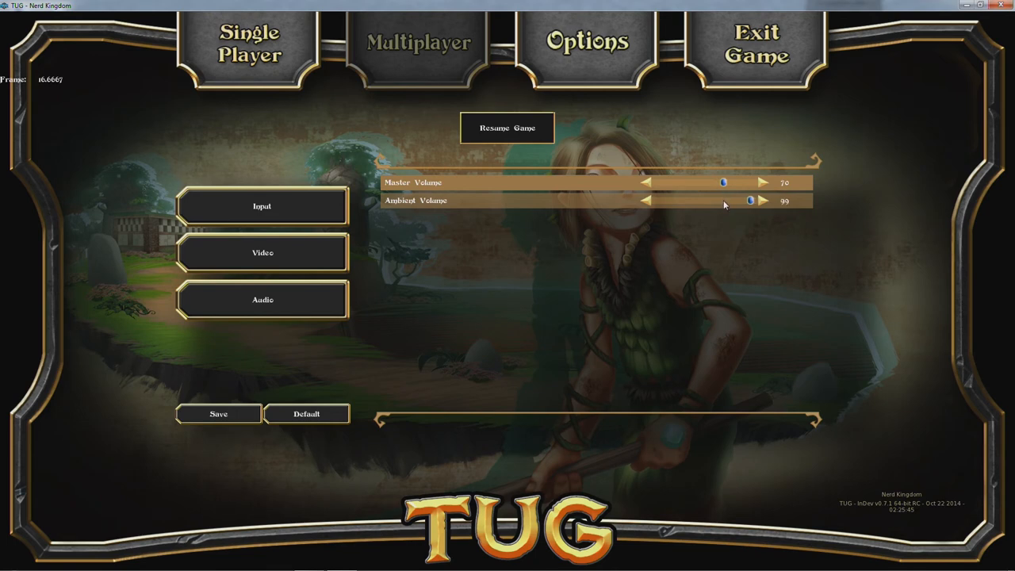
drag(753, 201, 724, 201)
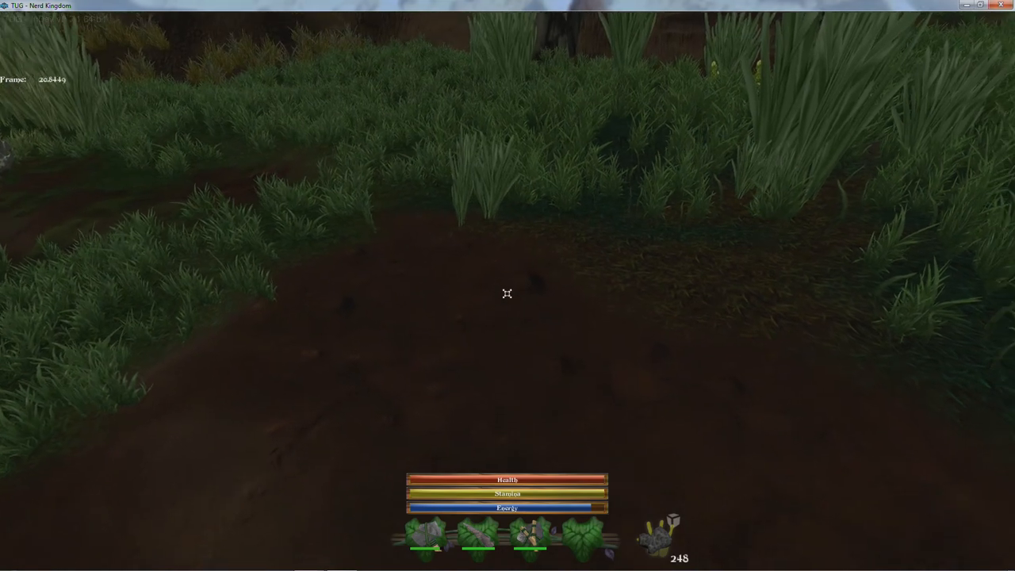
Work the grassy ground with the equipped tool to leave a flat dirt patch.
click(508, 294)
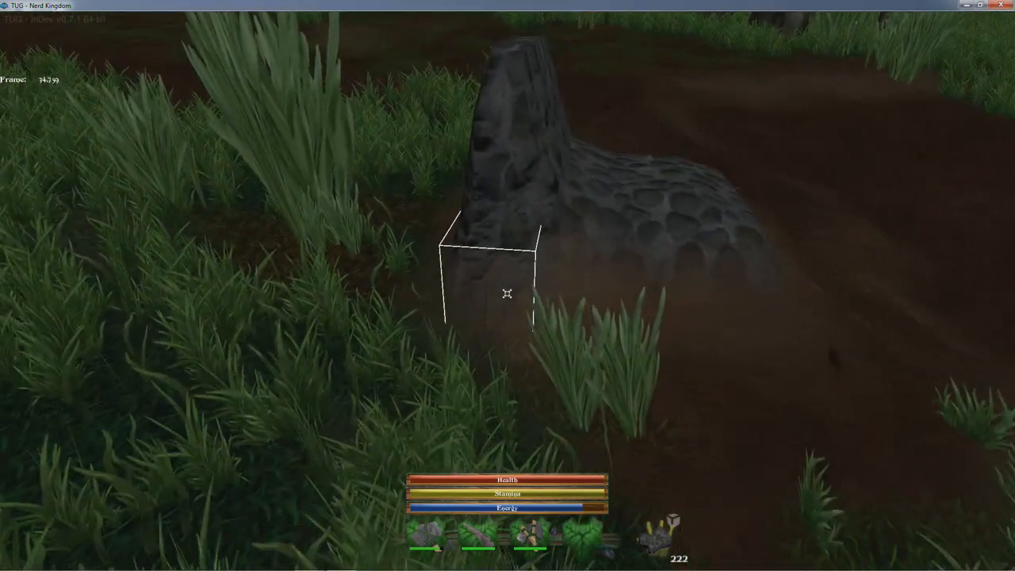
mouse_move(507, 294)
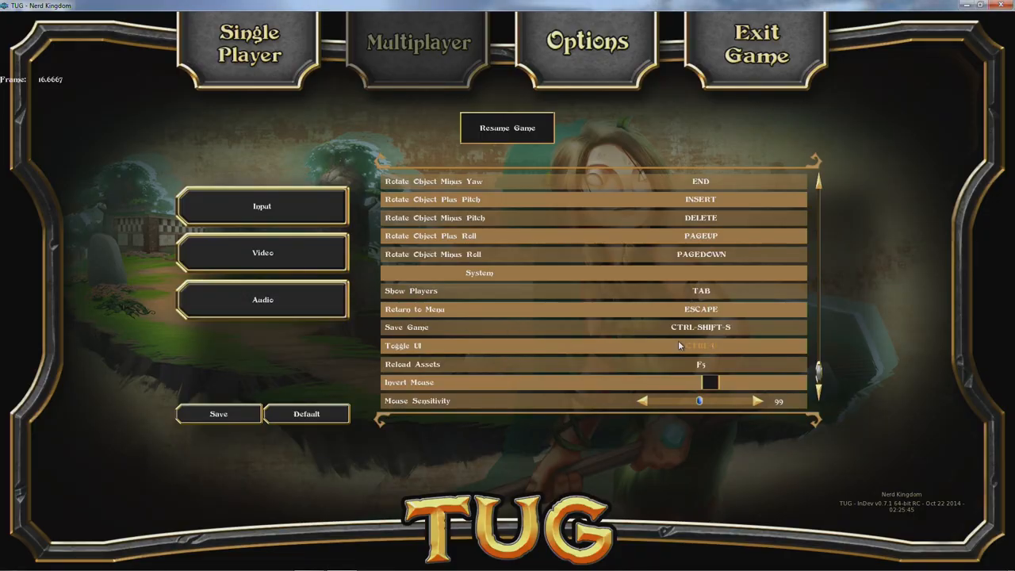
Resume Game from Options, returning to the stone wall with its arched doorway.
click(507, 128)
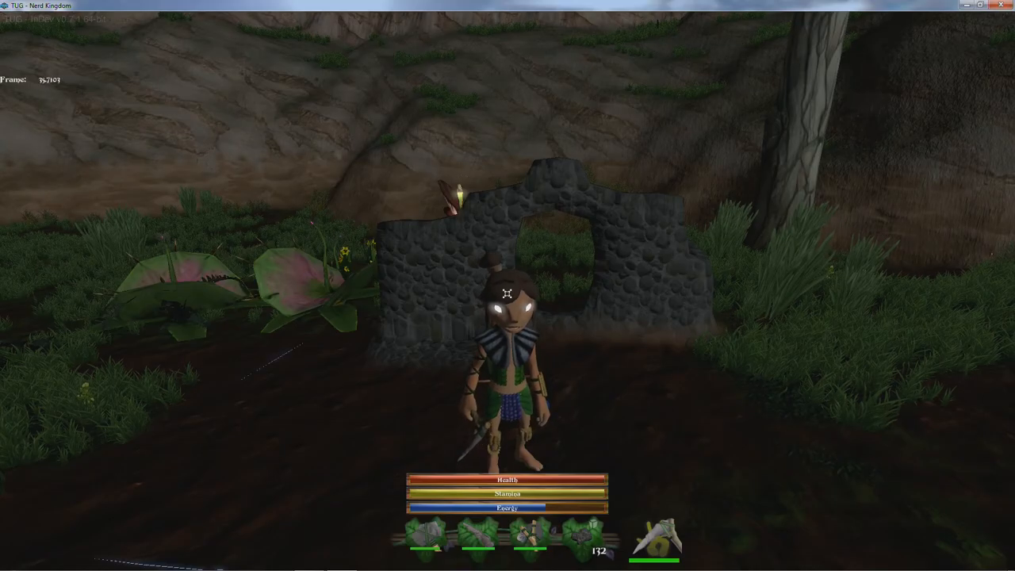